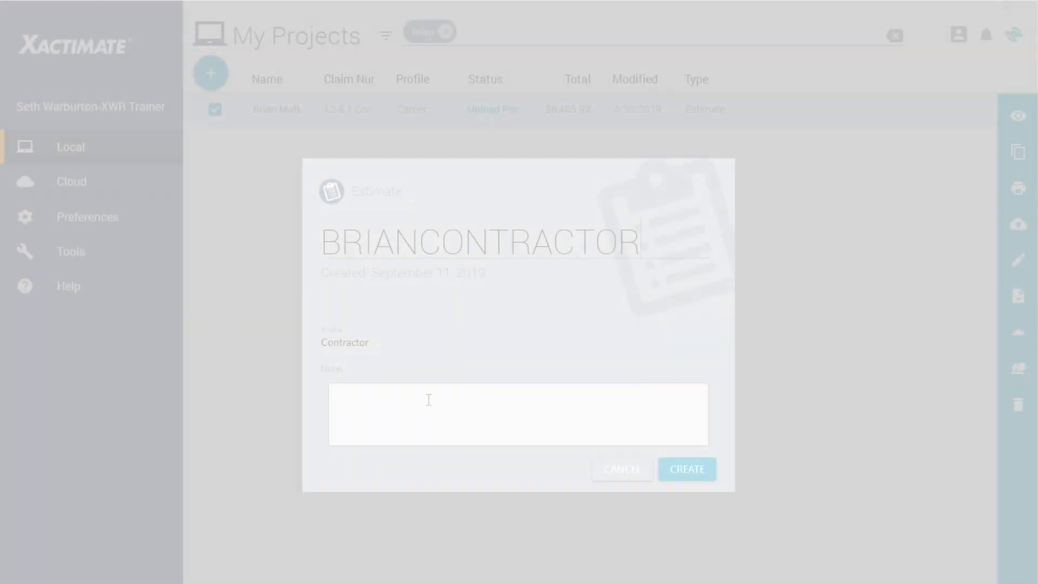
Create the BRIANCONTRACTOR duplicate, review the Carrier and Contractor profile entries, and clear the Brian filter
left_click(621, 469)
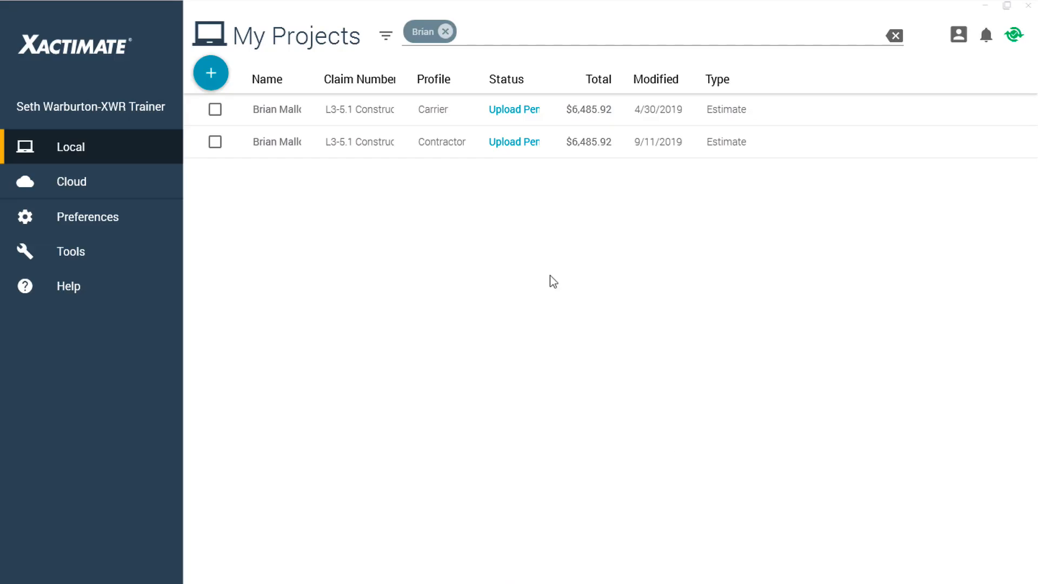
left_click(433, 79)
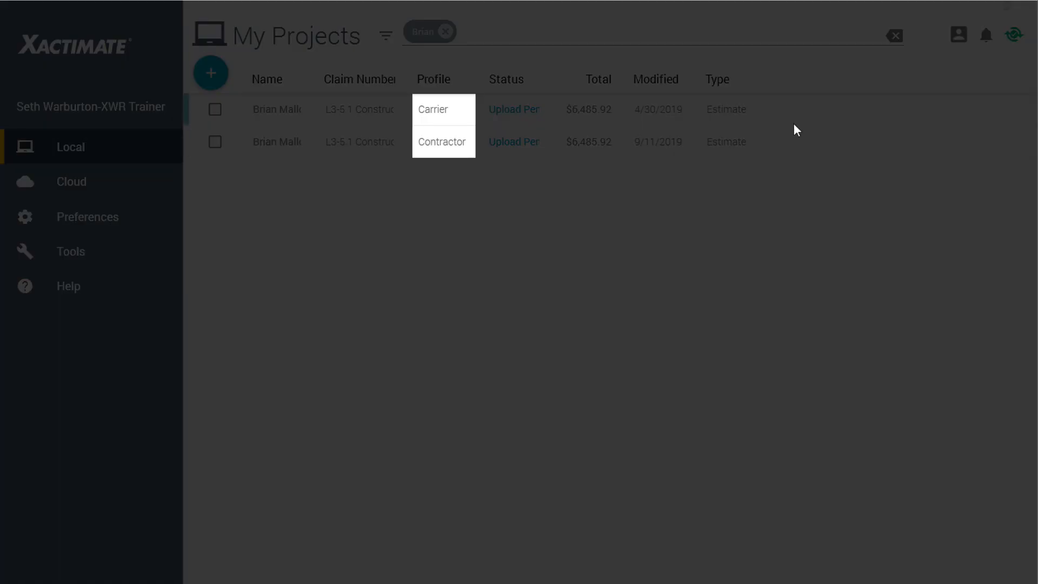
left_click(794, 143)
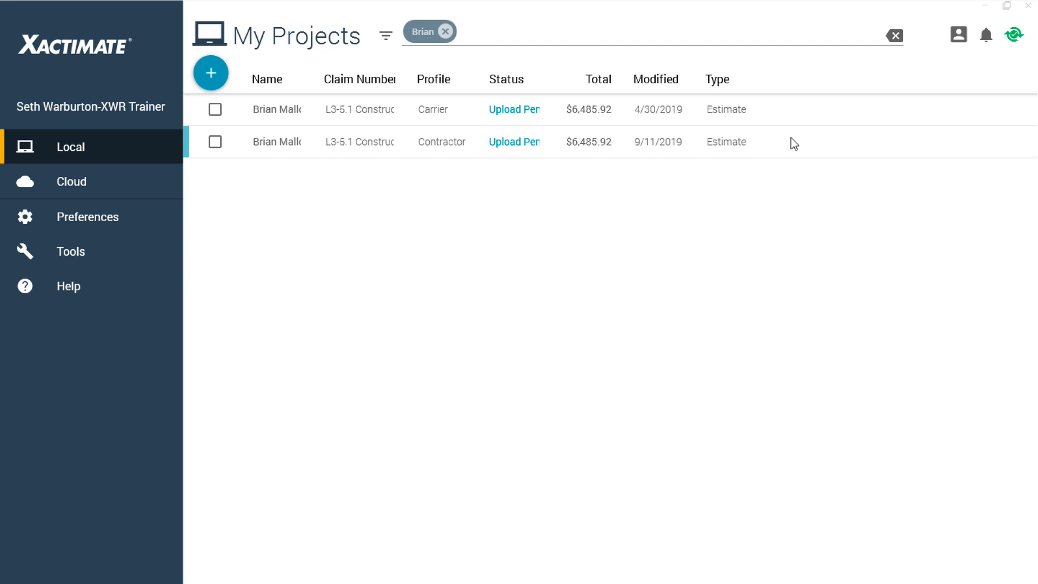
left_click(446, 31)
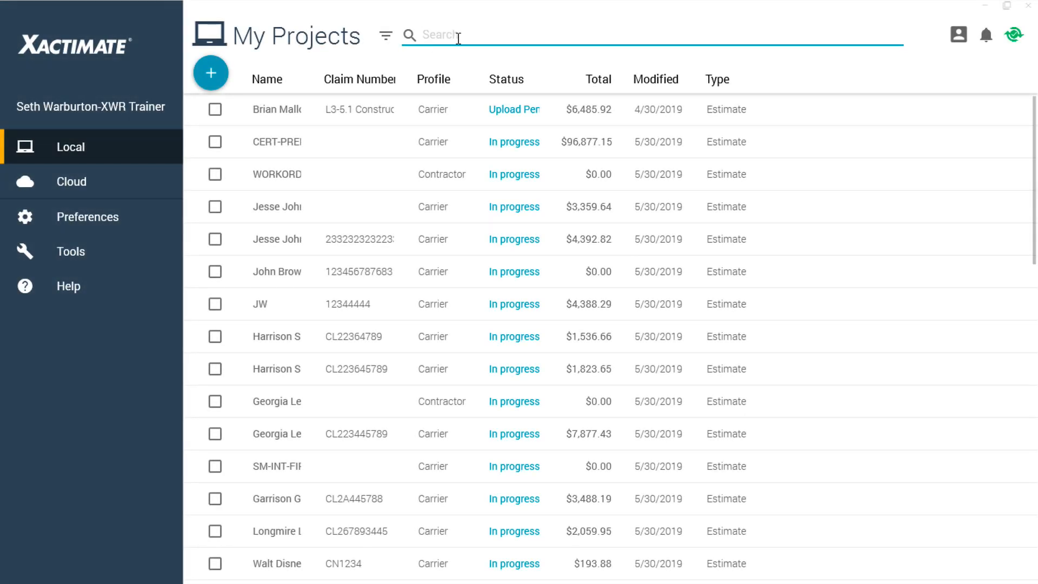
type("Brian")
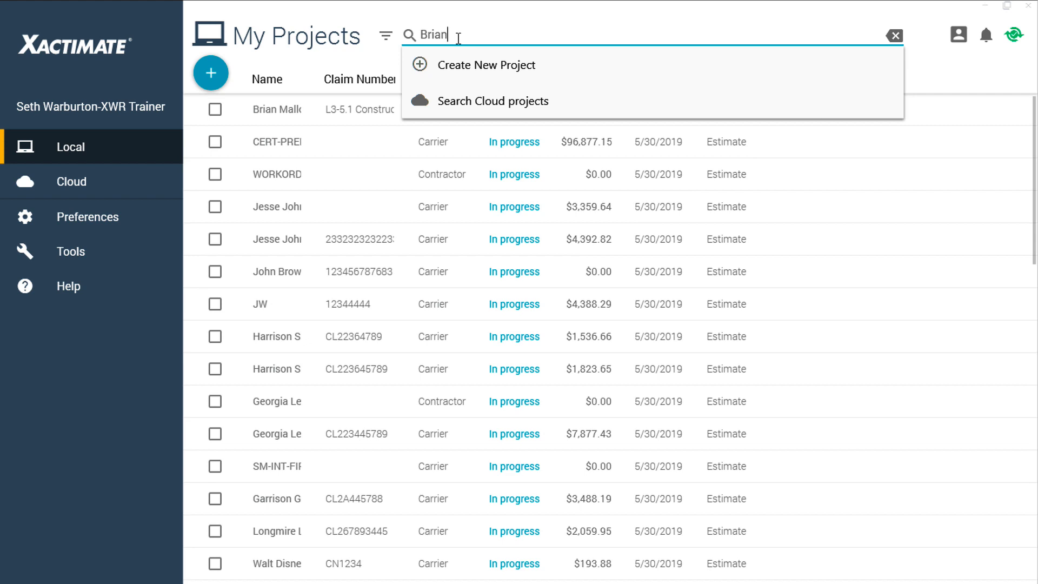
key("Return")
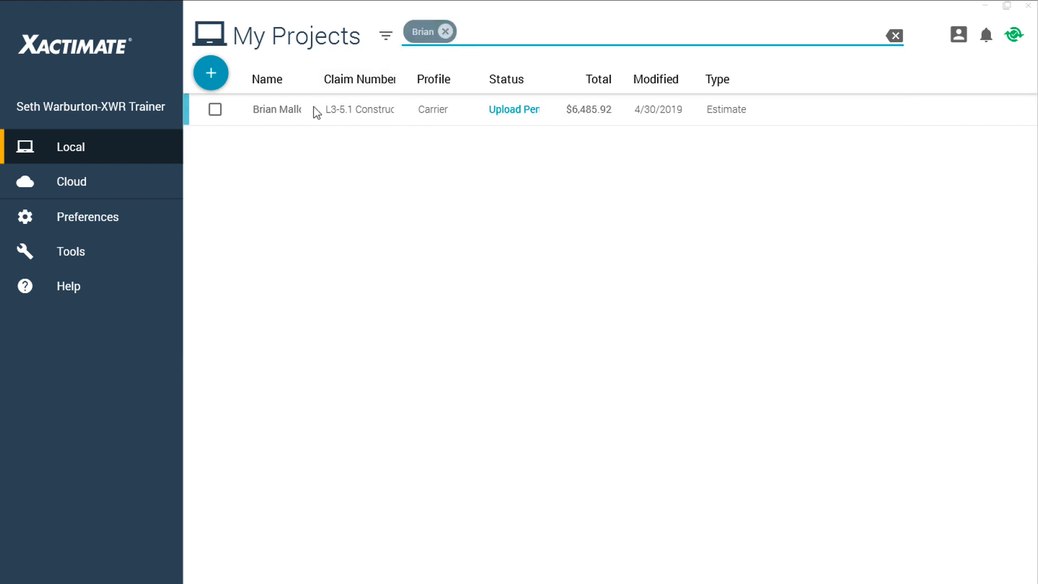
left_click(214, 109)
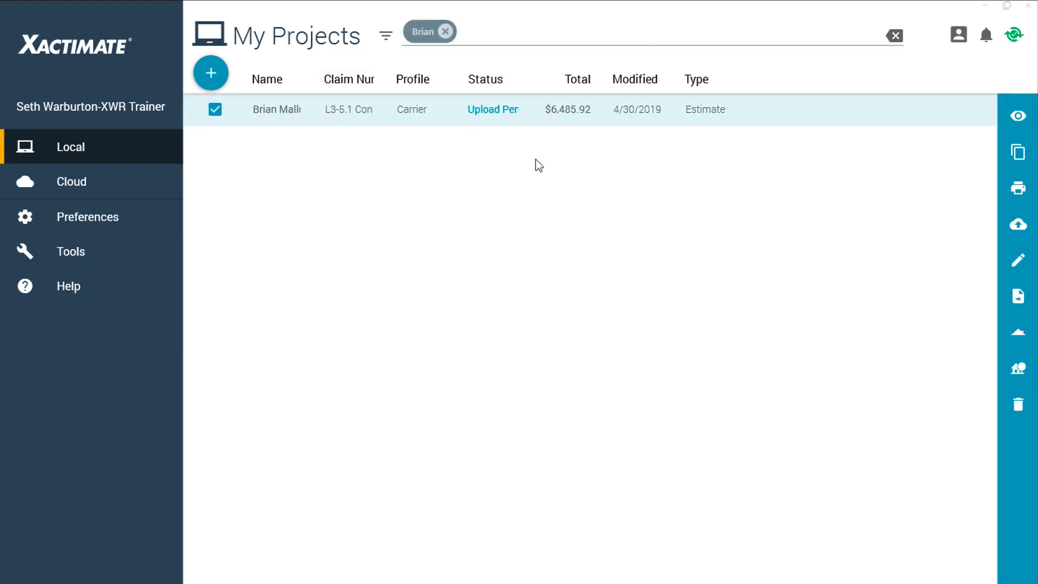
mouse_move(1018, 151)
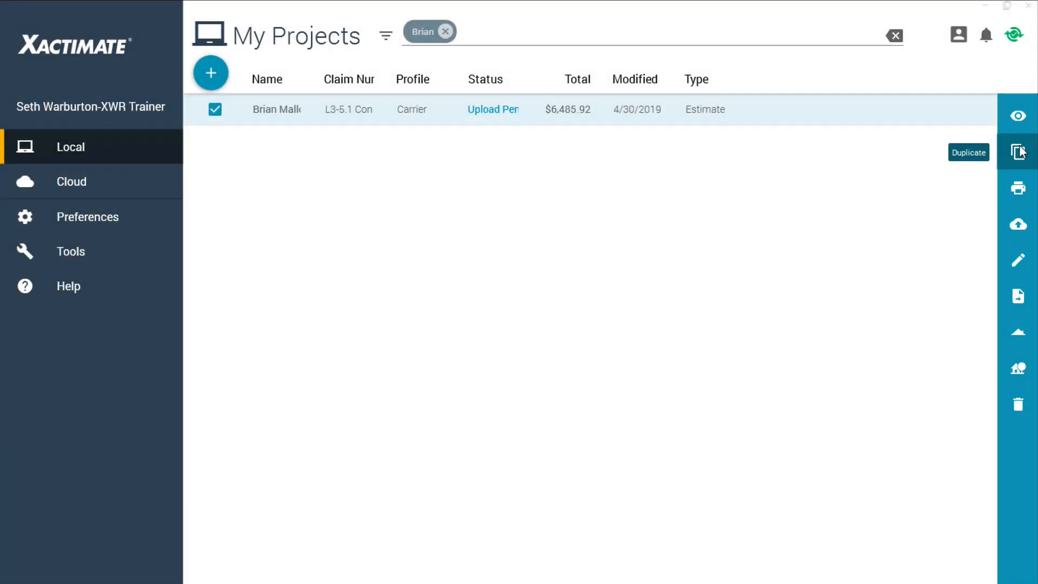
left_click(1018, 151)
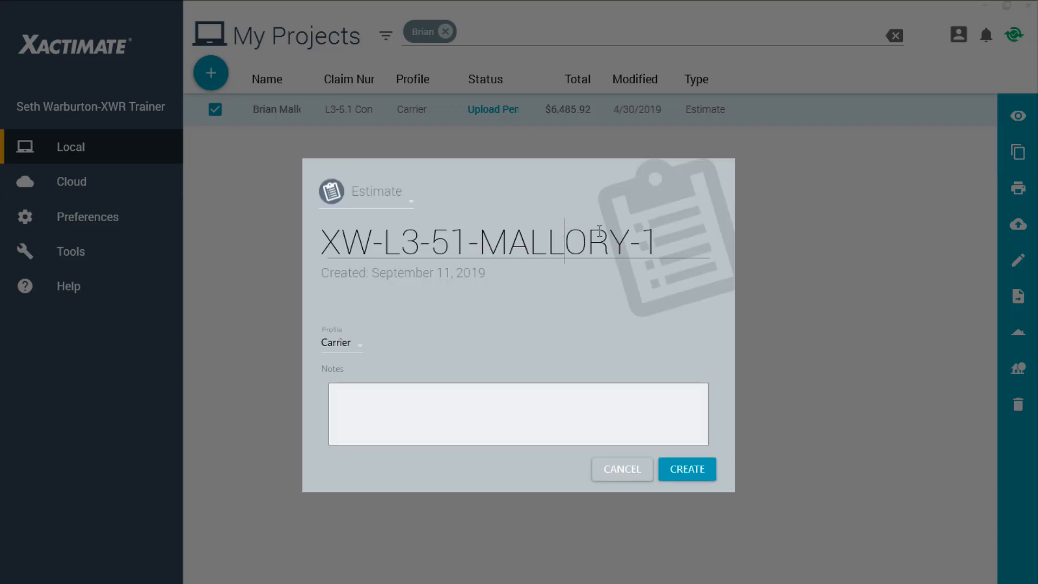
Name the copy BRIANCONTRACTOR, set its profile to Contractor and create it
triple_click(486, 240)
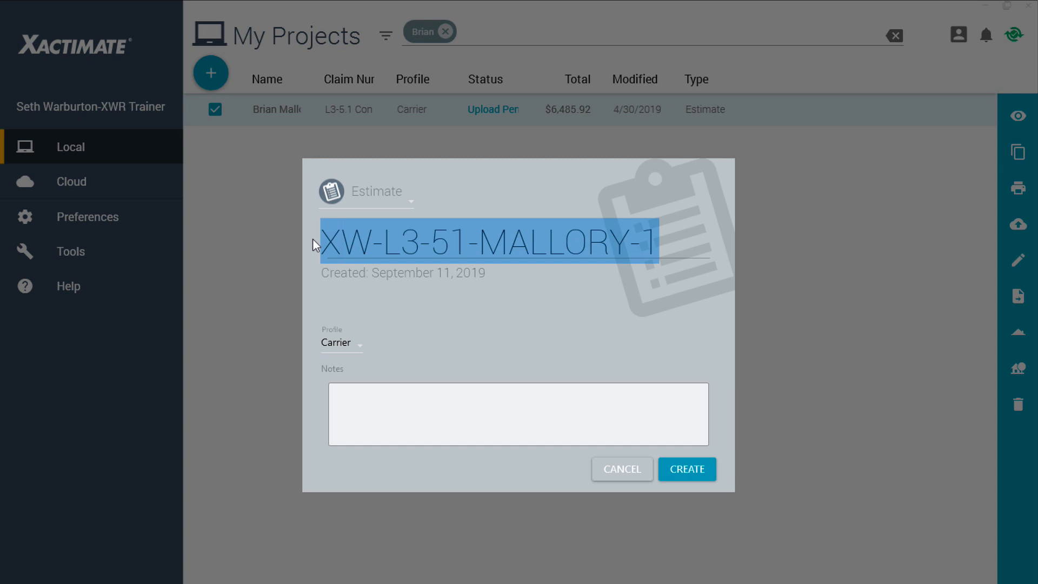
left_click(341, 342)
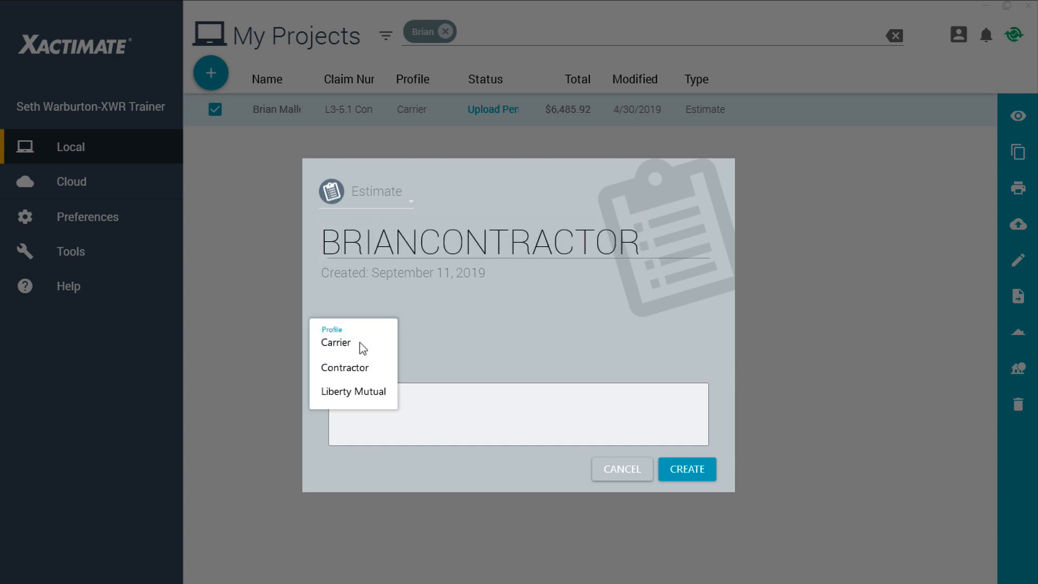
left_click(345, 367)
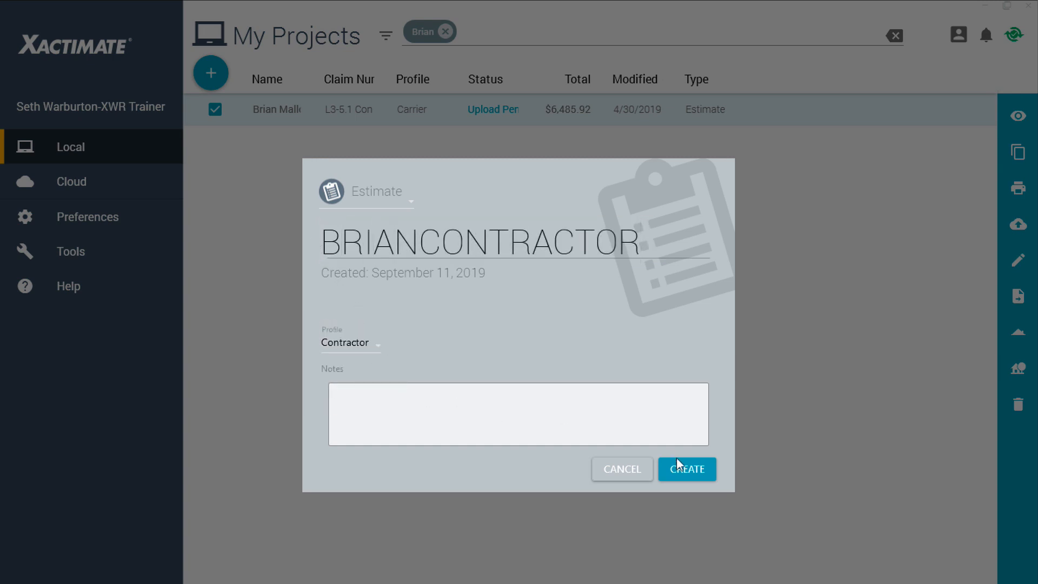
left_click(685, 468)
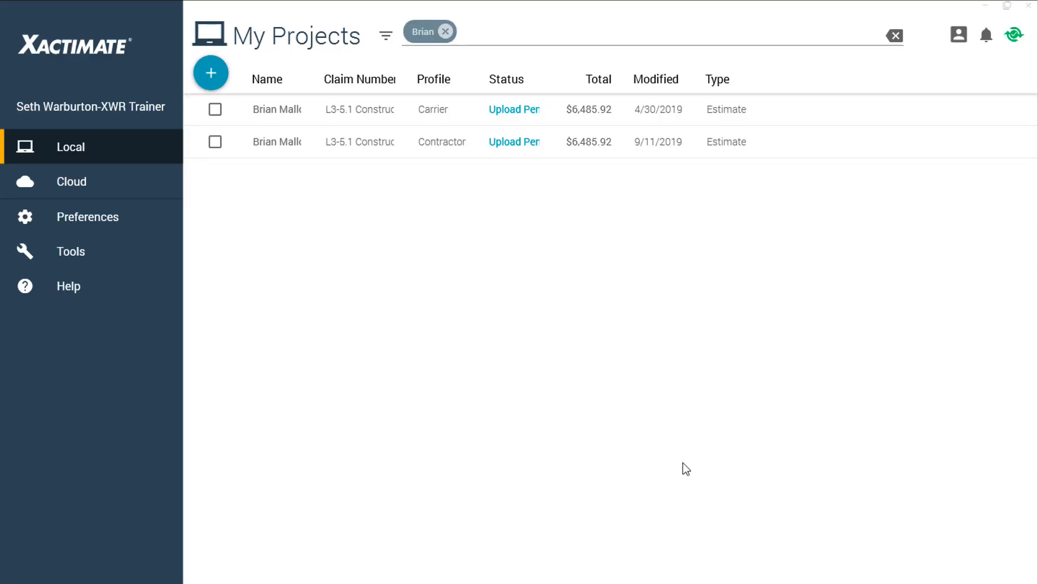
mouse_move(797, 132)
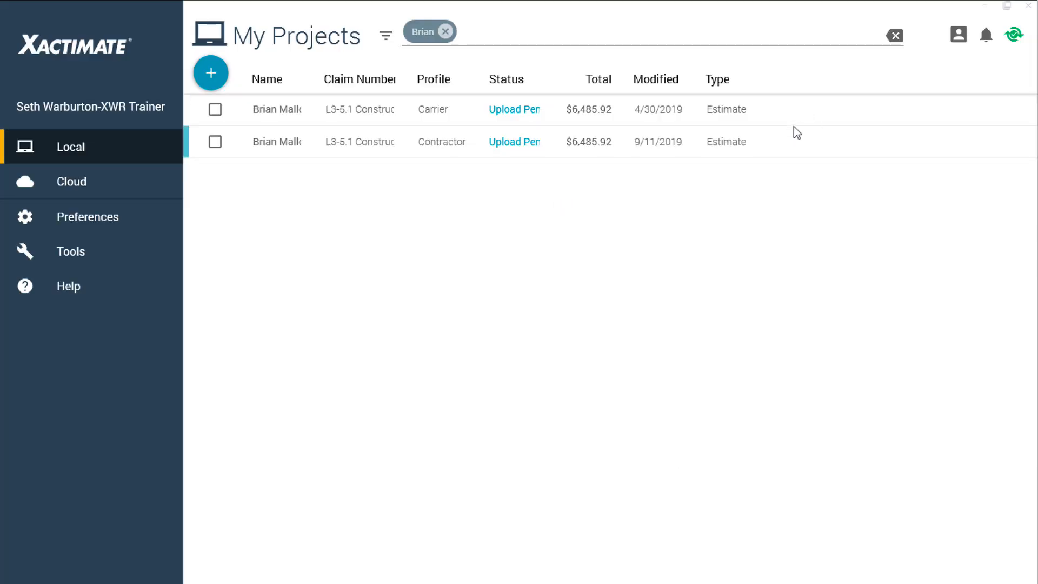